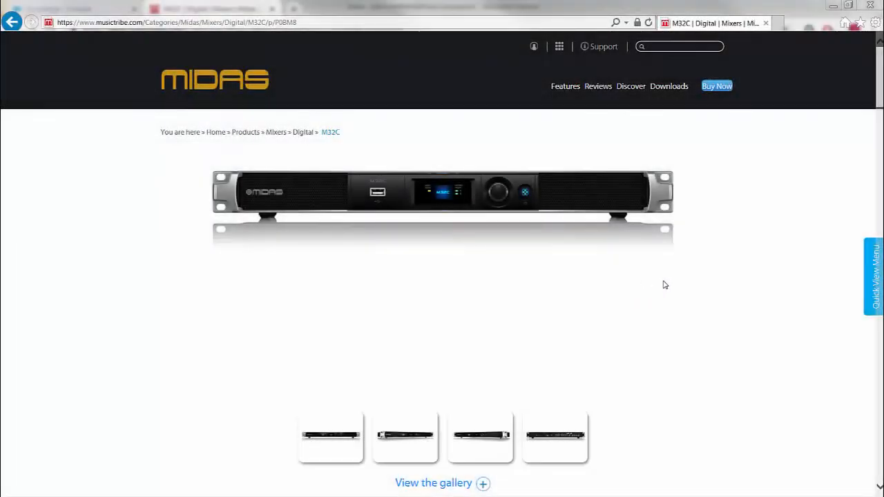
mouse_move(668, 86)
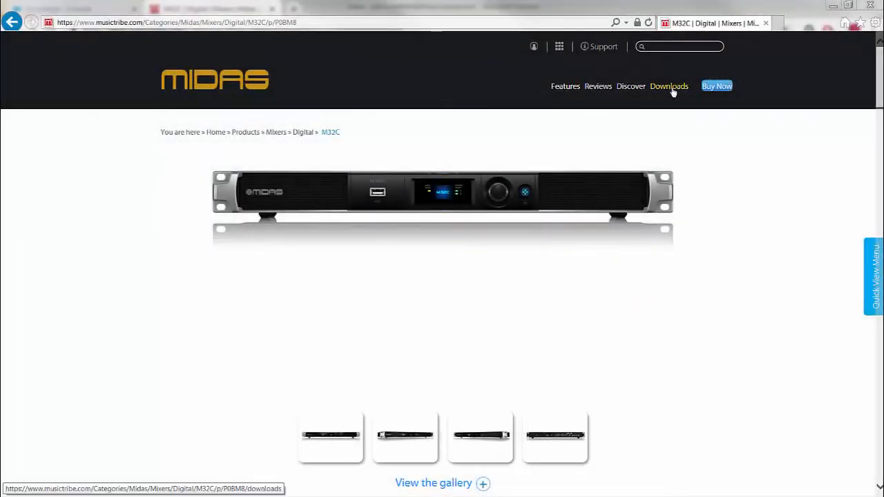
Bring up the M32C Downloads page and reach the Firmware section listing versions 3.09 and 3.08.
click(669, 85)
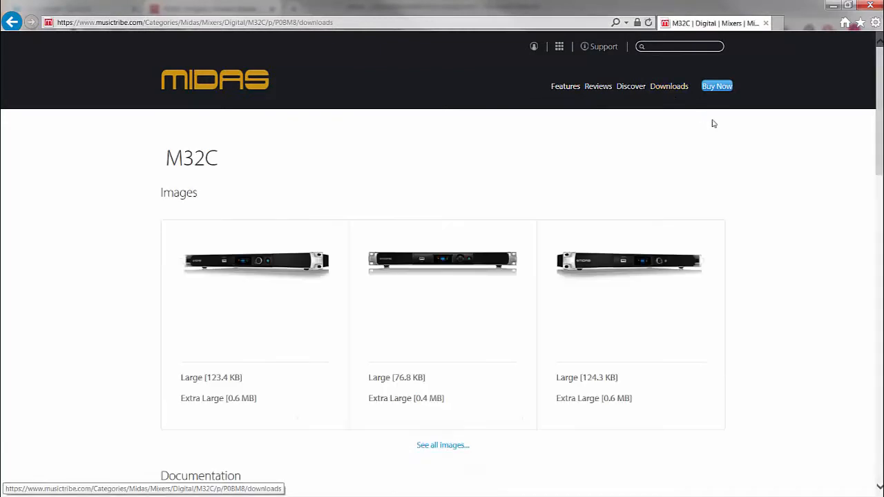
scroll(down, 3)
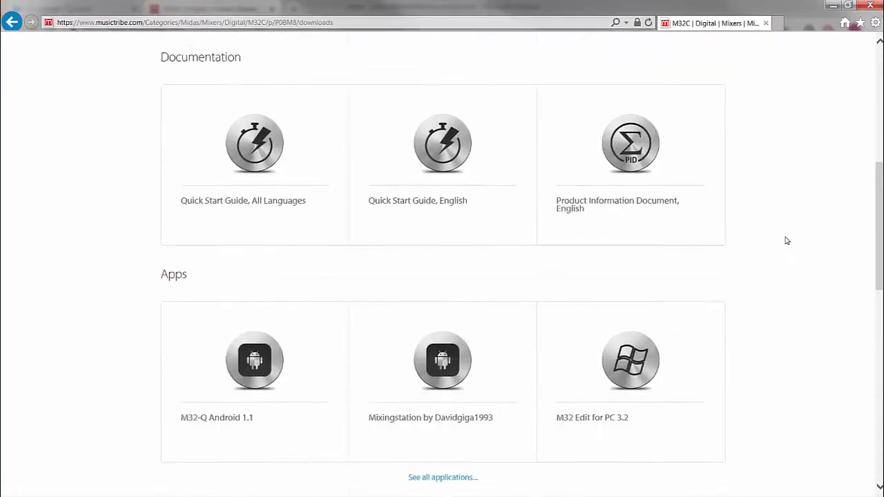
scroll(down, 3)
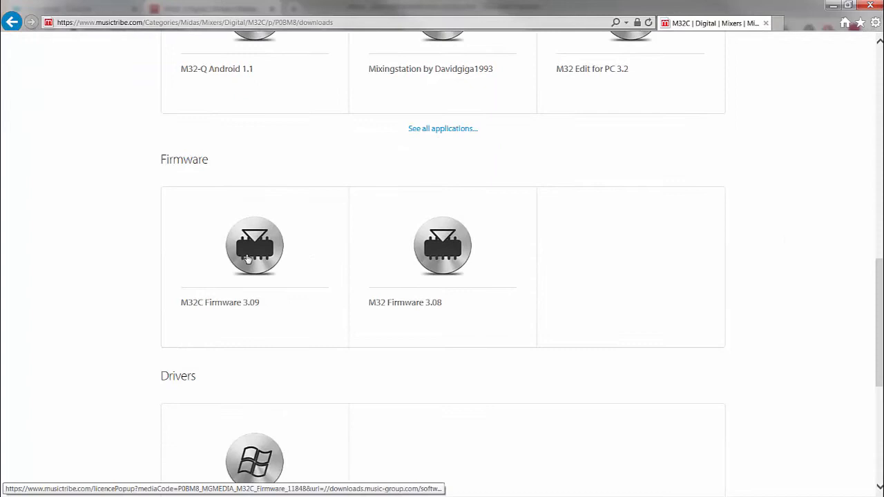
Accept the M32C Firmware 3.09 licence terms and download the zip to the desktop.
click(254, 246)
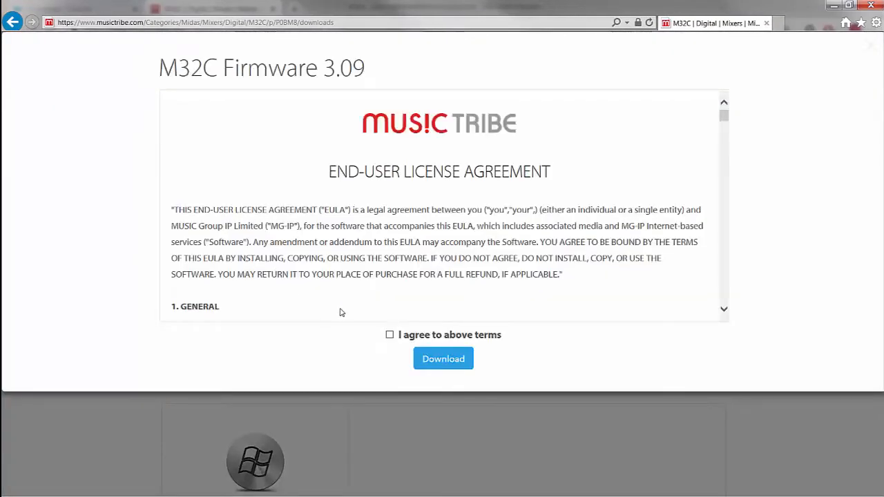
click(390, 335)
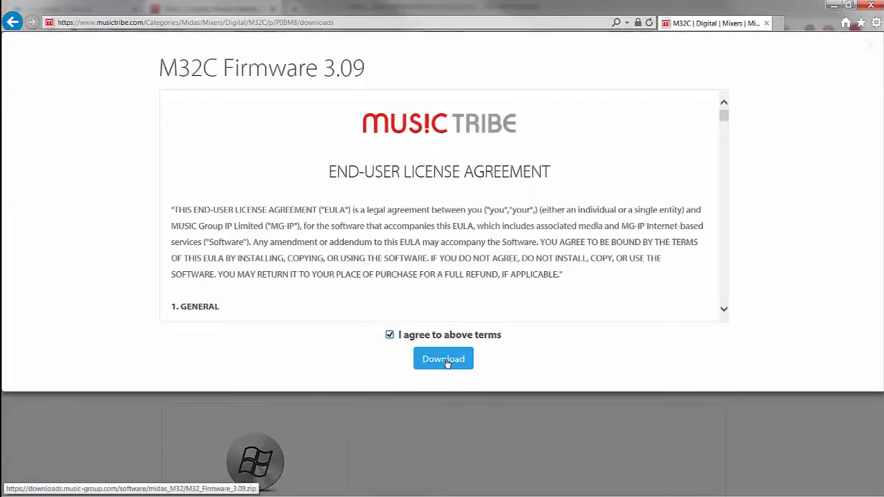
click(442, 359)
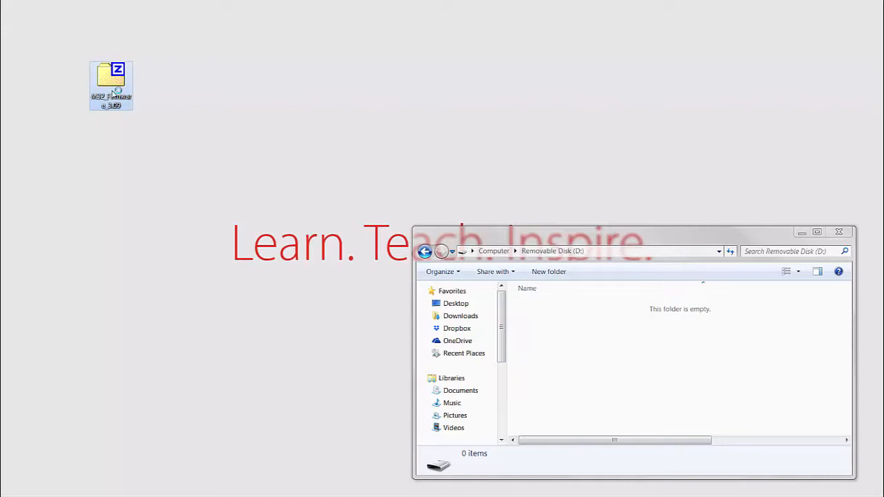
Extract dcp_corefs_3.09.update from the firmware zip to the removable drive D:\.
double_click(110, 86)
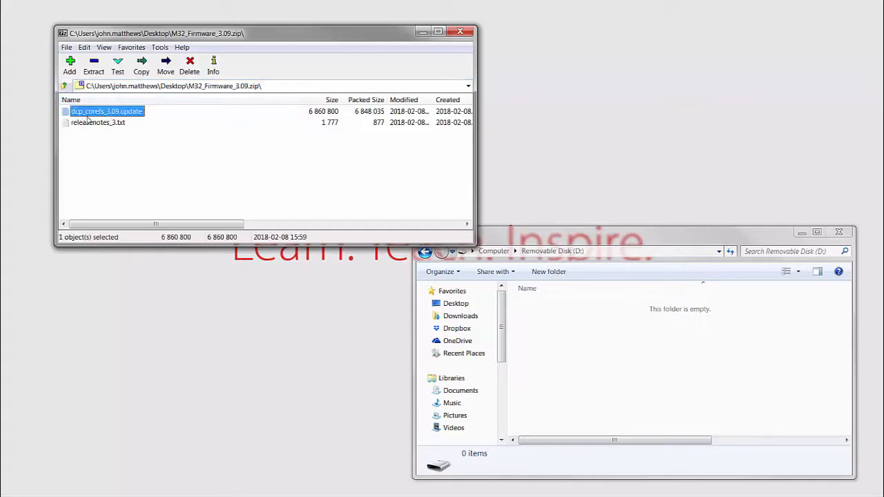
click(141, 67)
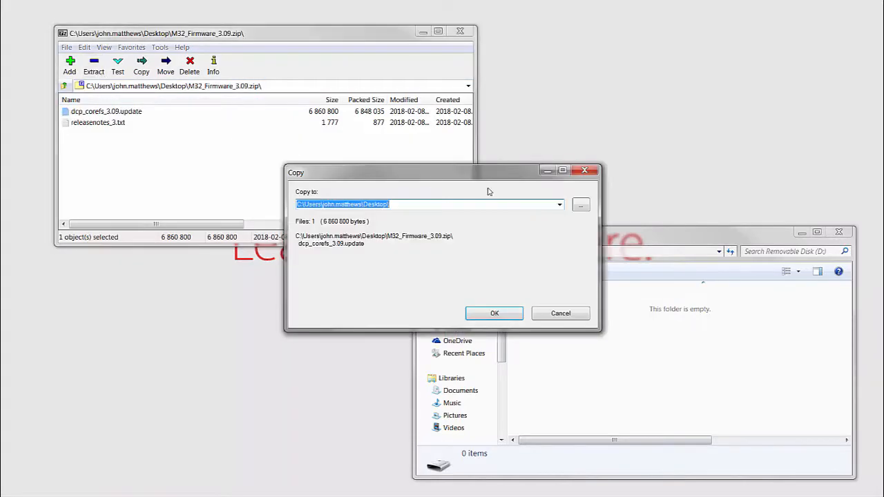
click(558, 205)
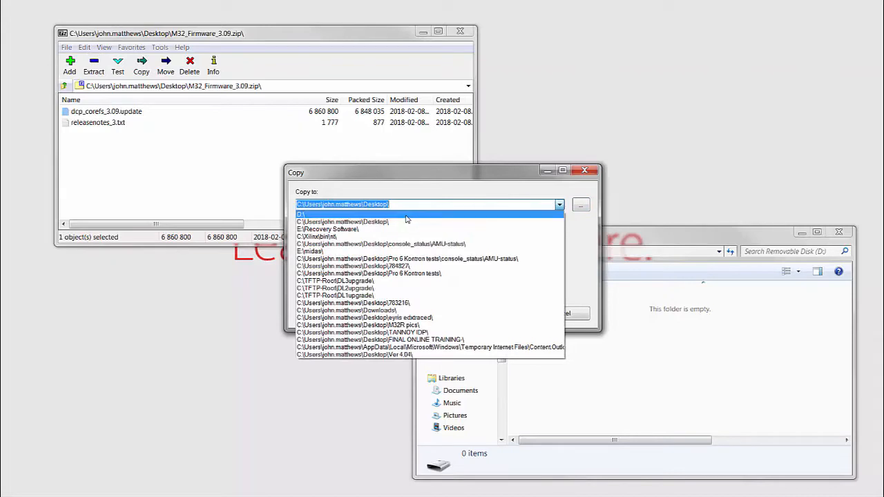
click(301, 216)
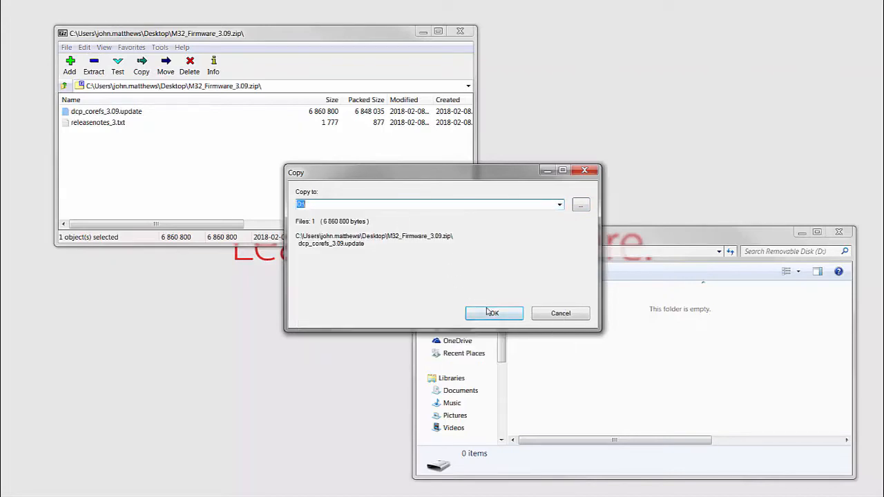
click(494, 312)
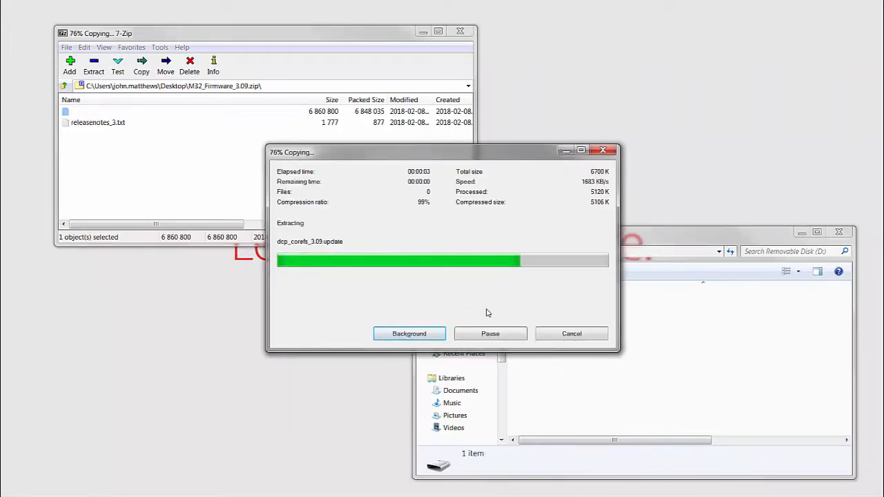